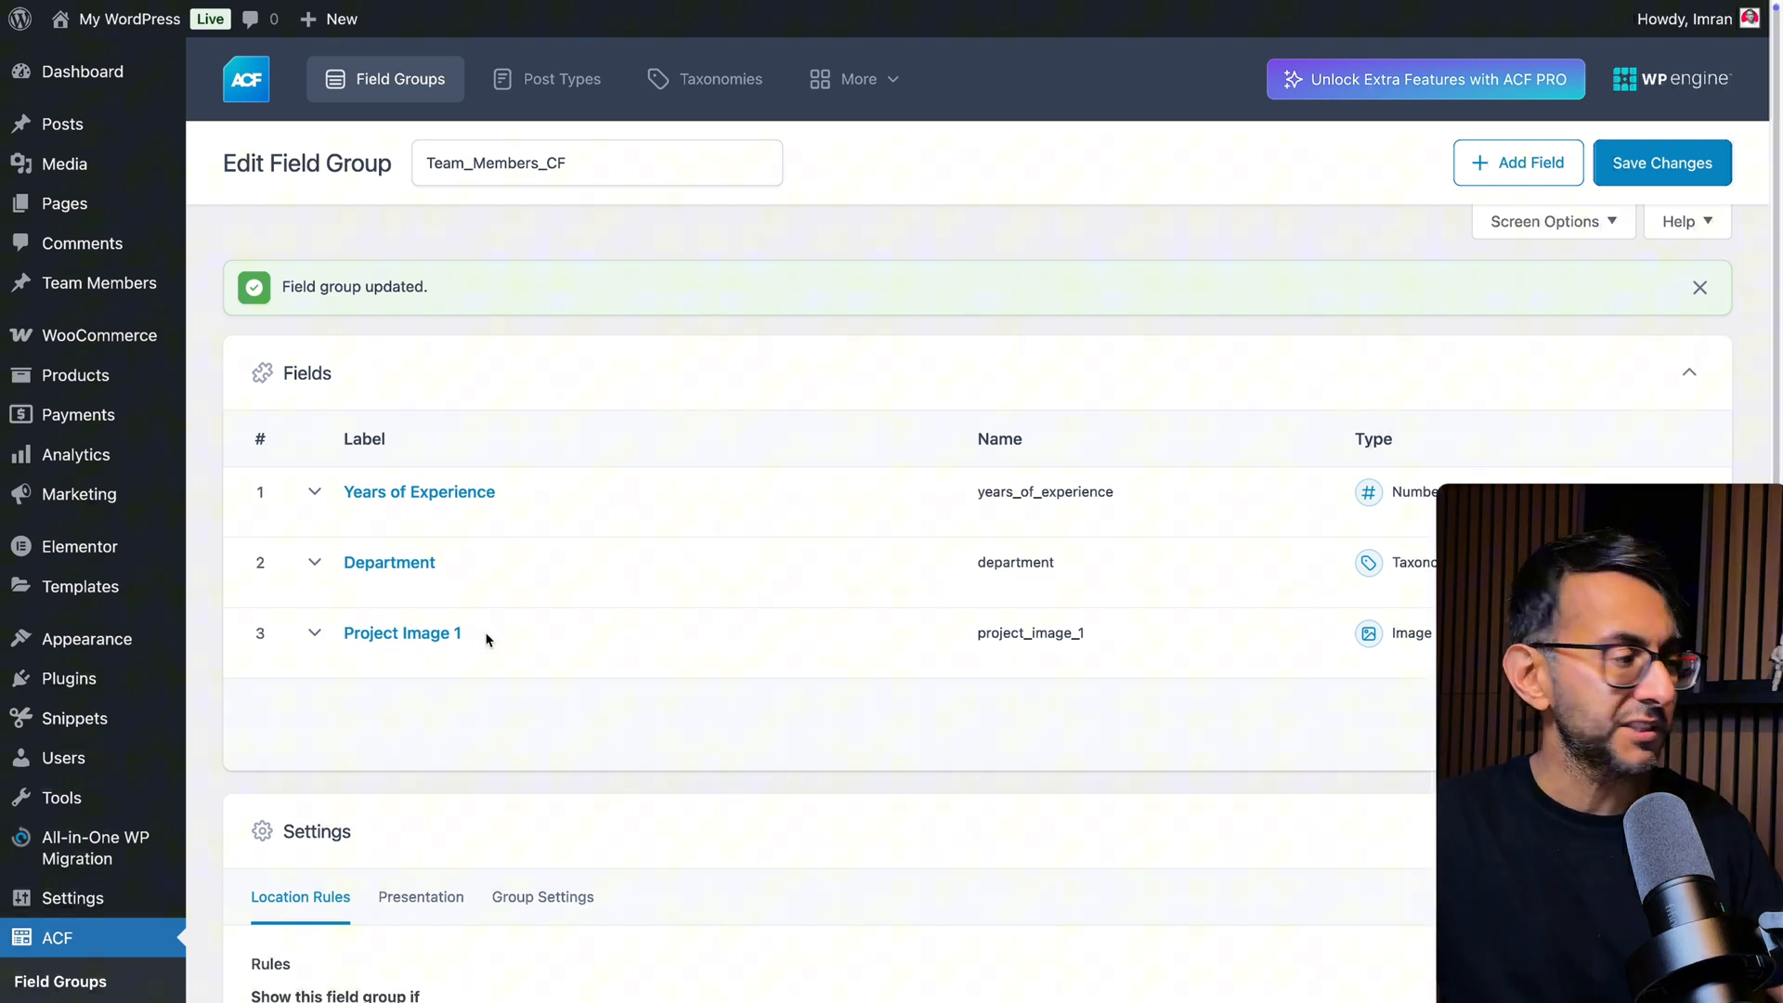
{"action": "mouse_move", "coordinate": [507, 706]}
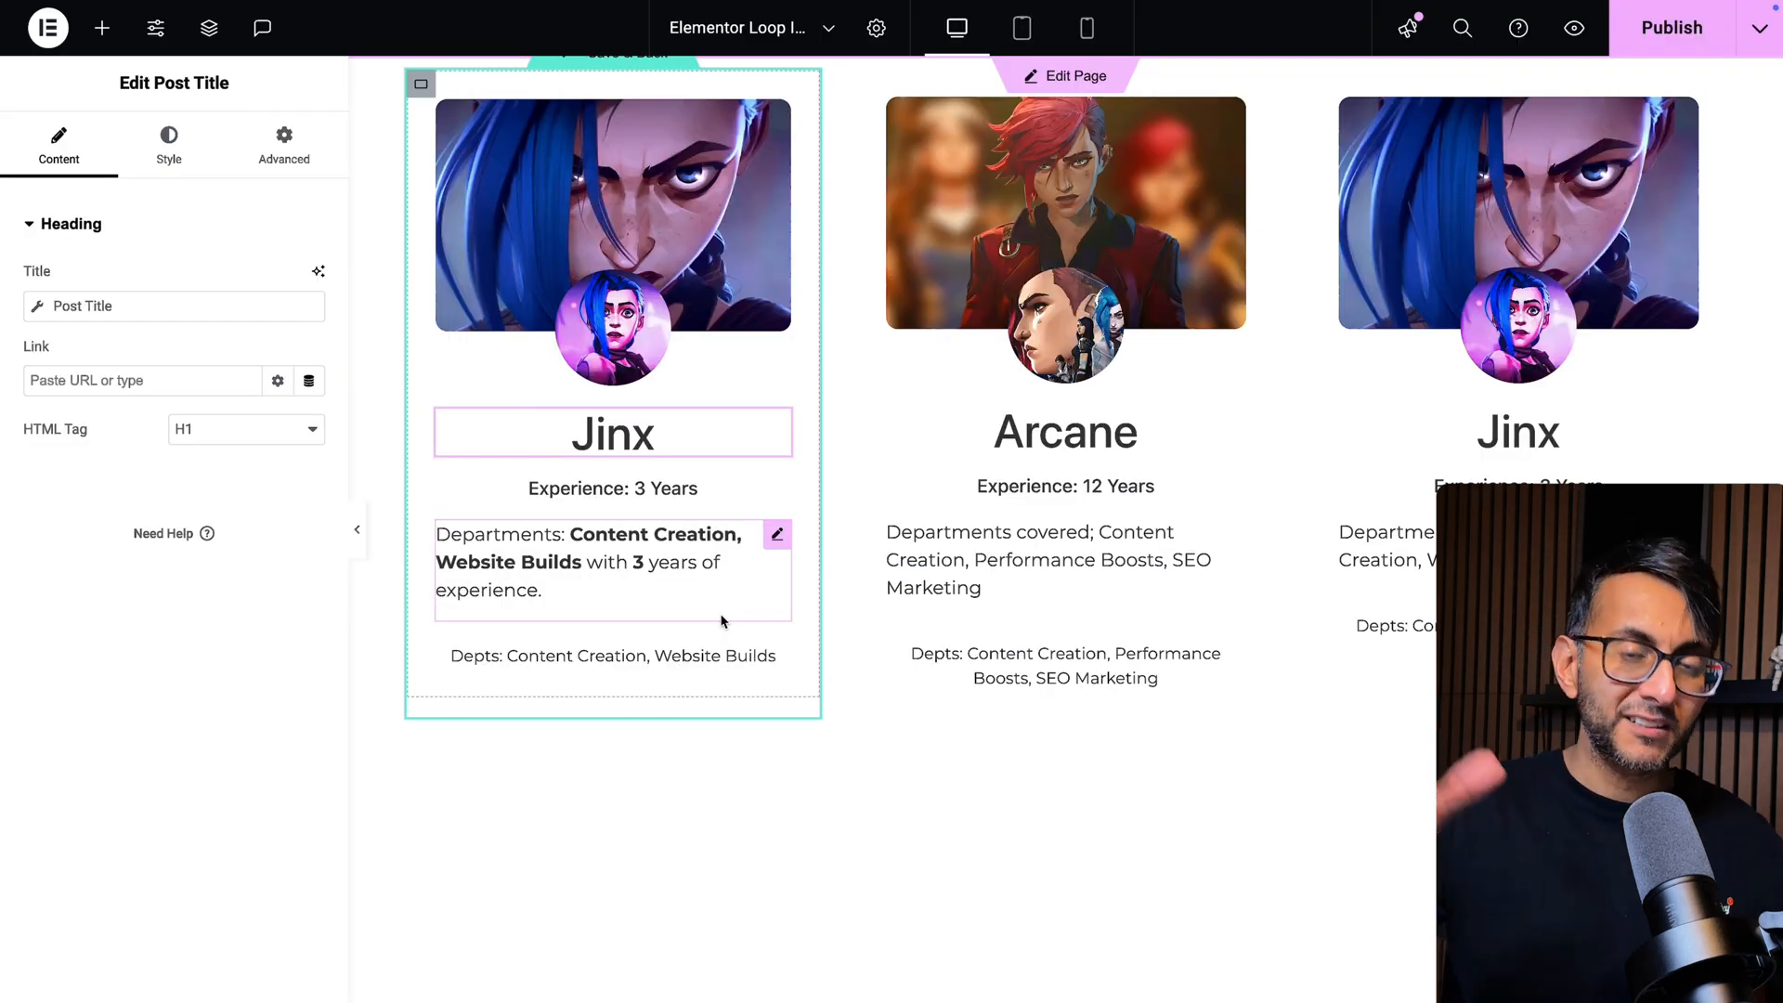
Open the Jinx card's Text Editor widget containing the department and years-of-experience ACF shortcodes.
{"action": "left_click", "coordinate": [592, 561]}
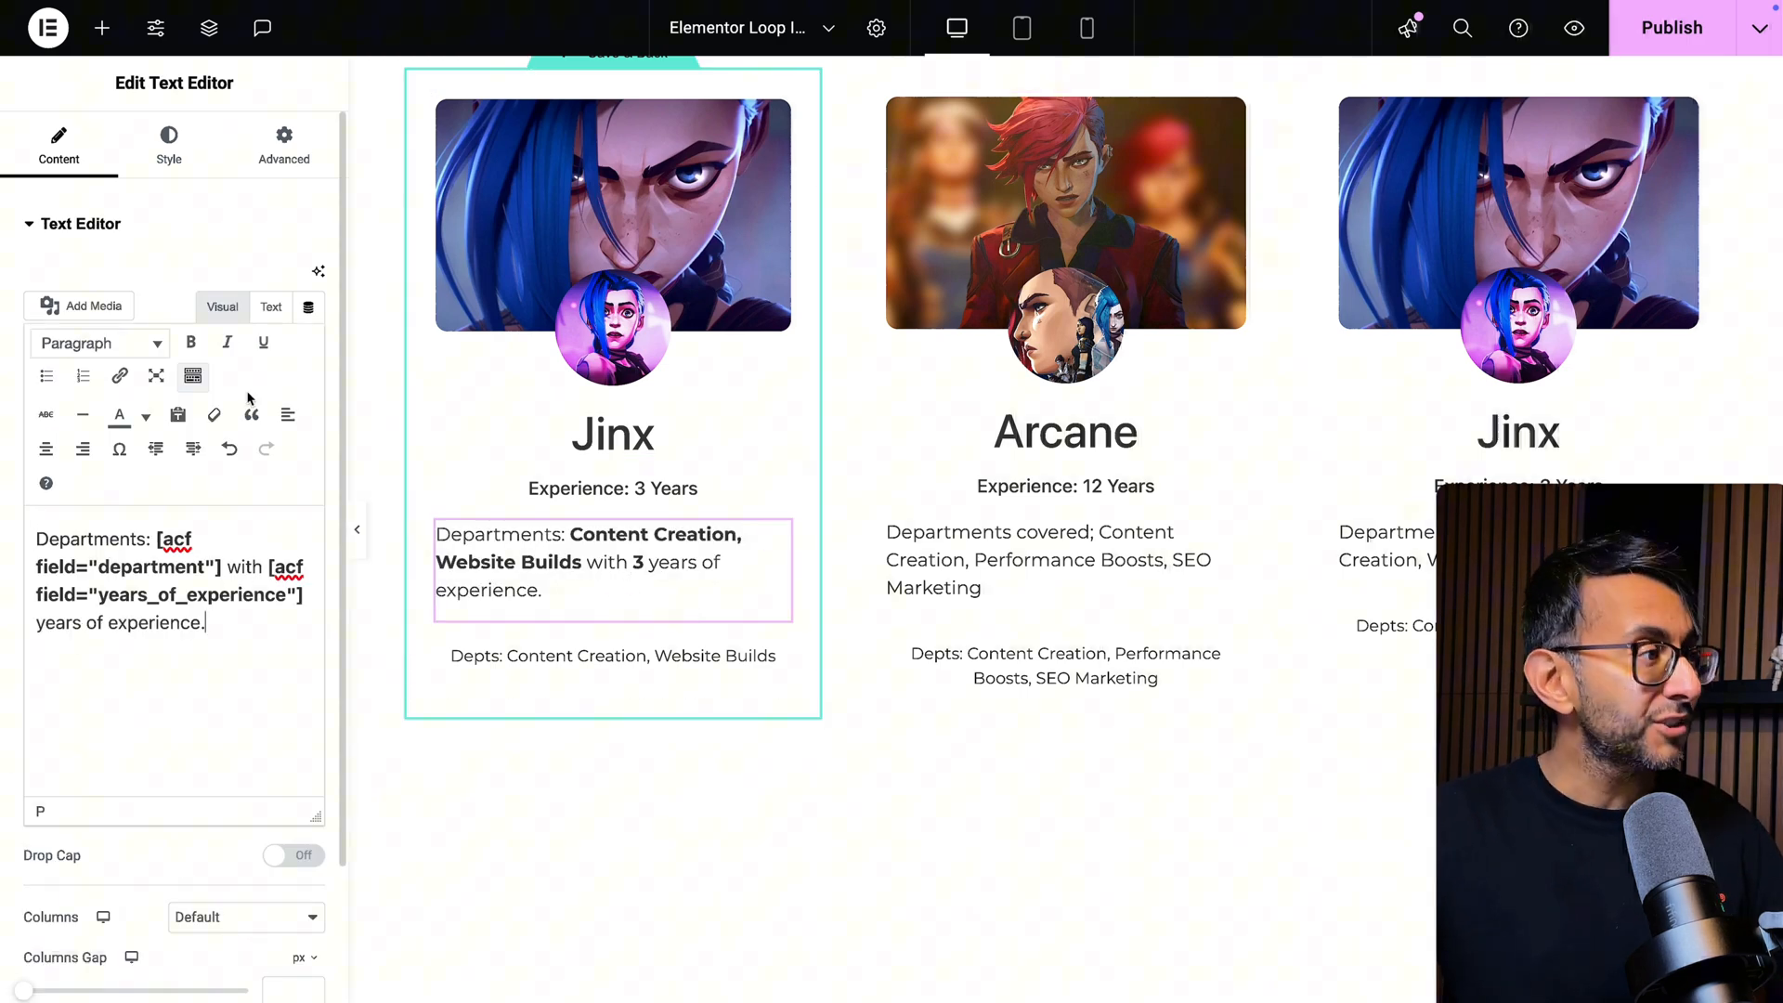
{"action": "mouse_move", "coordinate": [308, 307]}
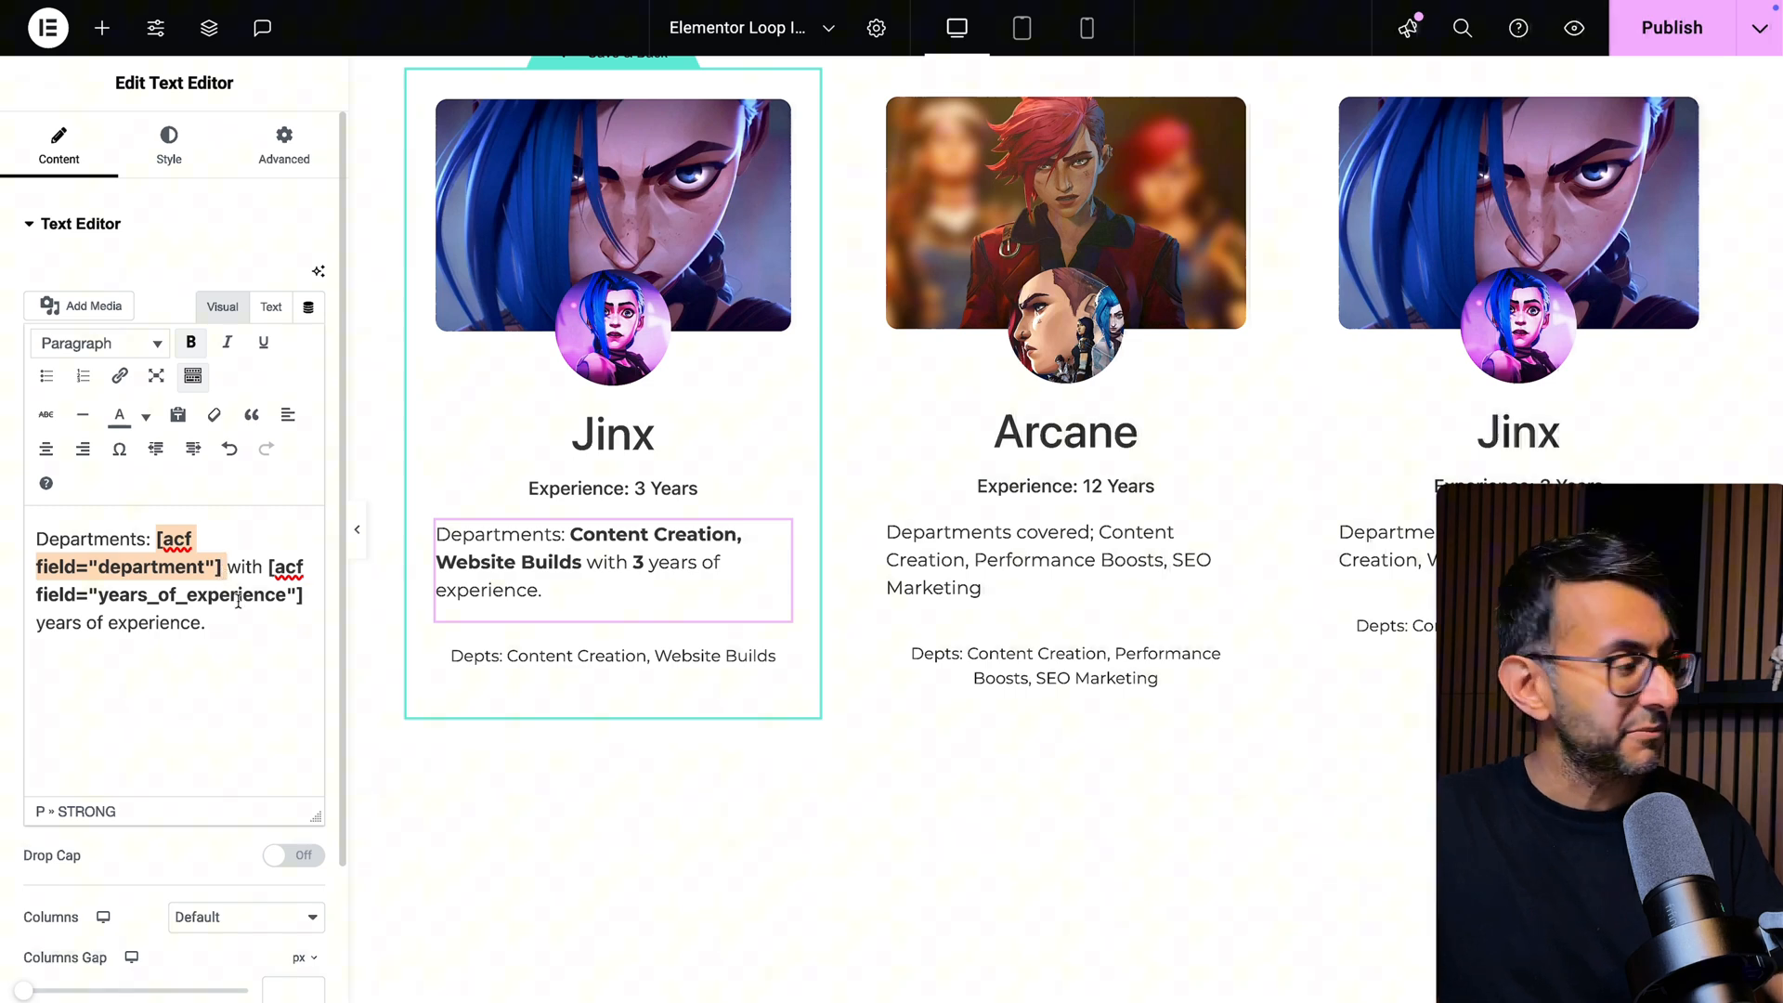
Select the text in the Jinx card's editor so the preview shows raw [acf field] shortcodes.
{"action": "left_click_drag", "start_coordinate": [171, 537], "coordinate": [305, 594]}
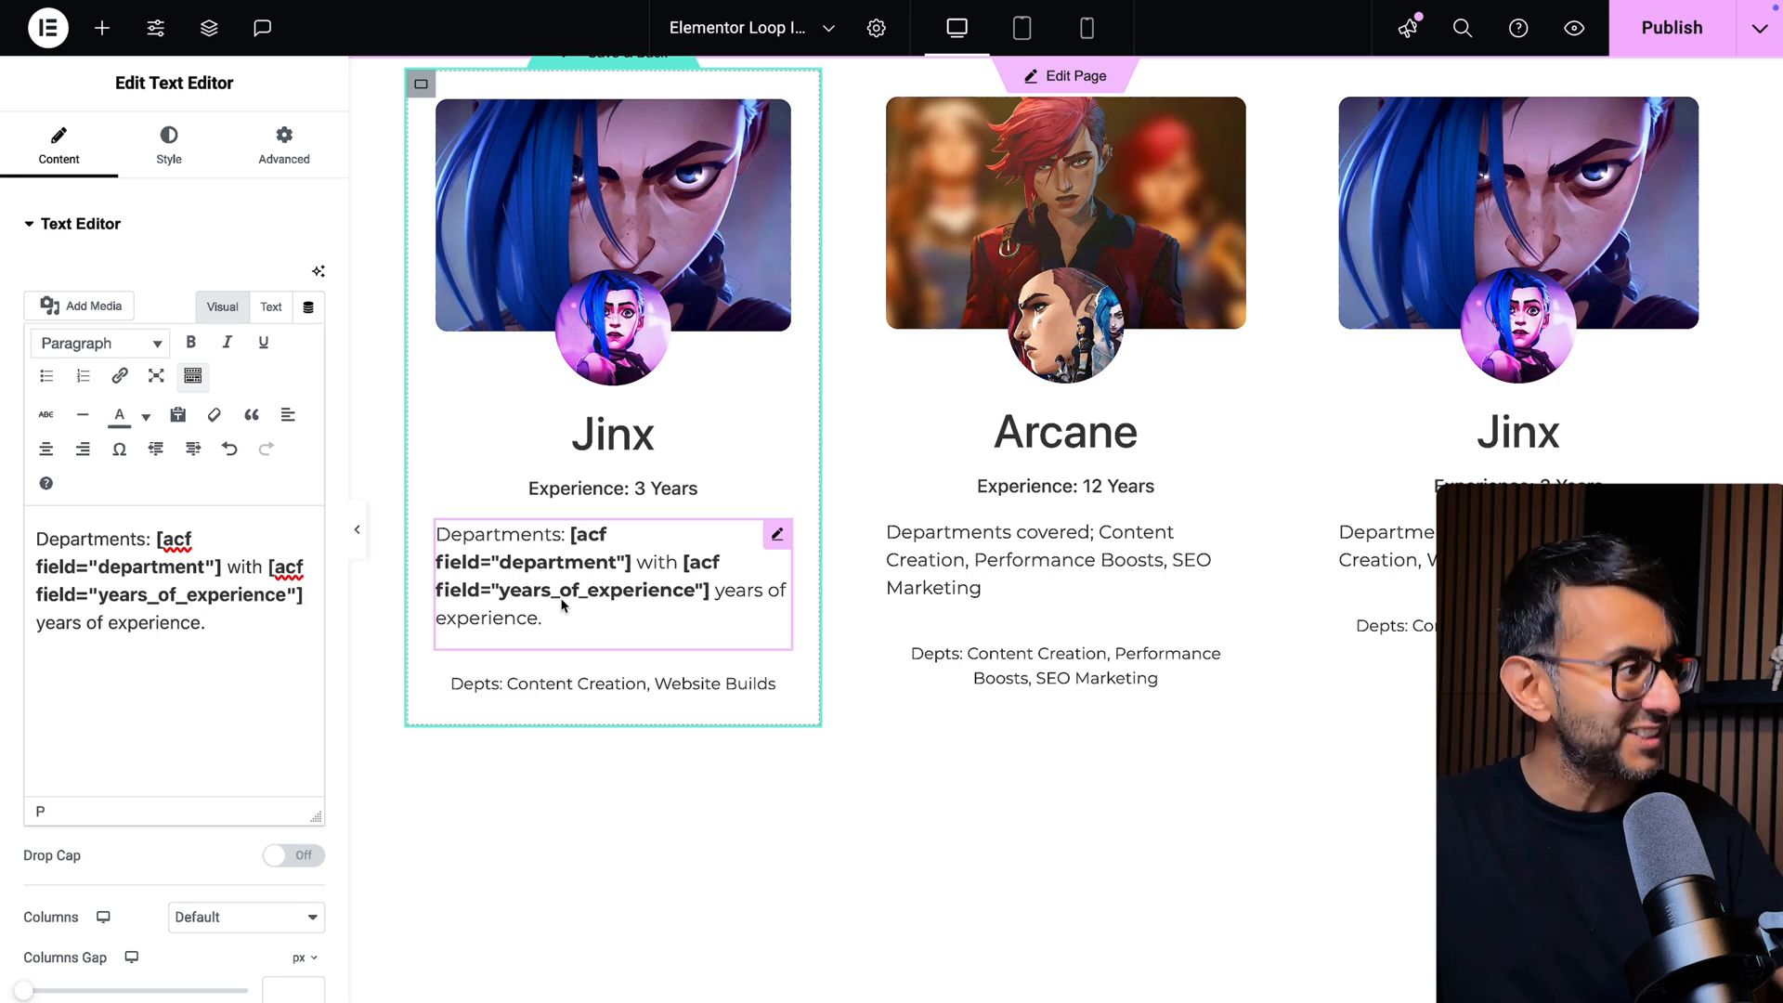
{"action": "mouse_move", "coordinate": [491, 581]}
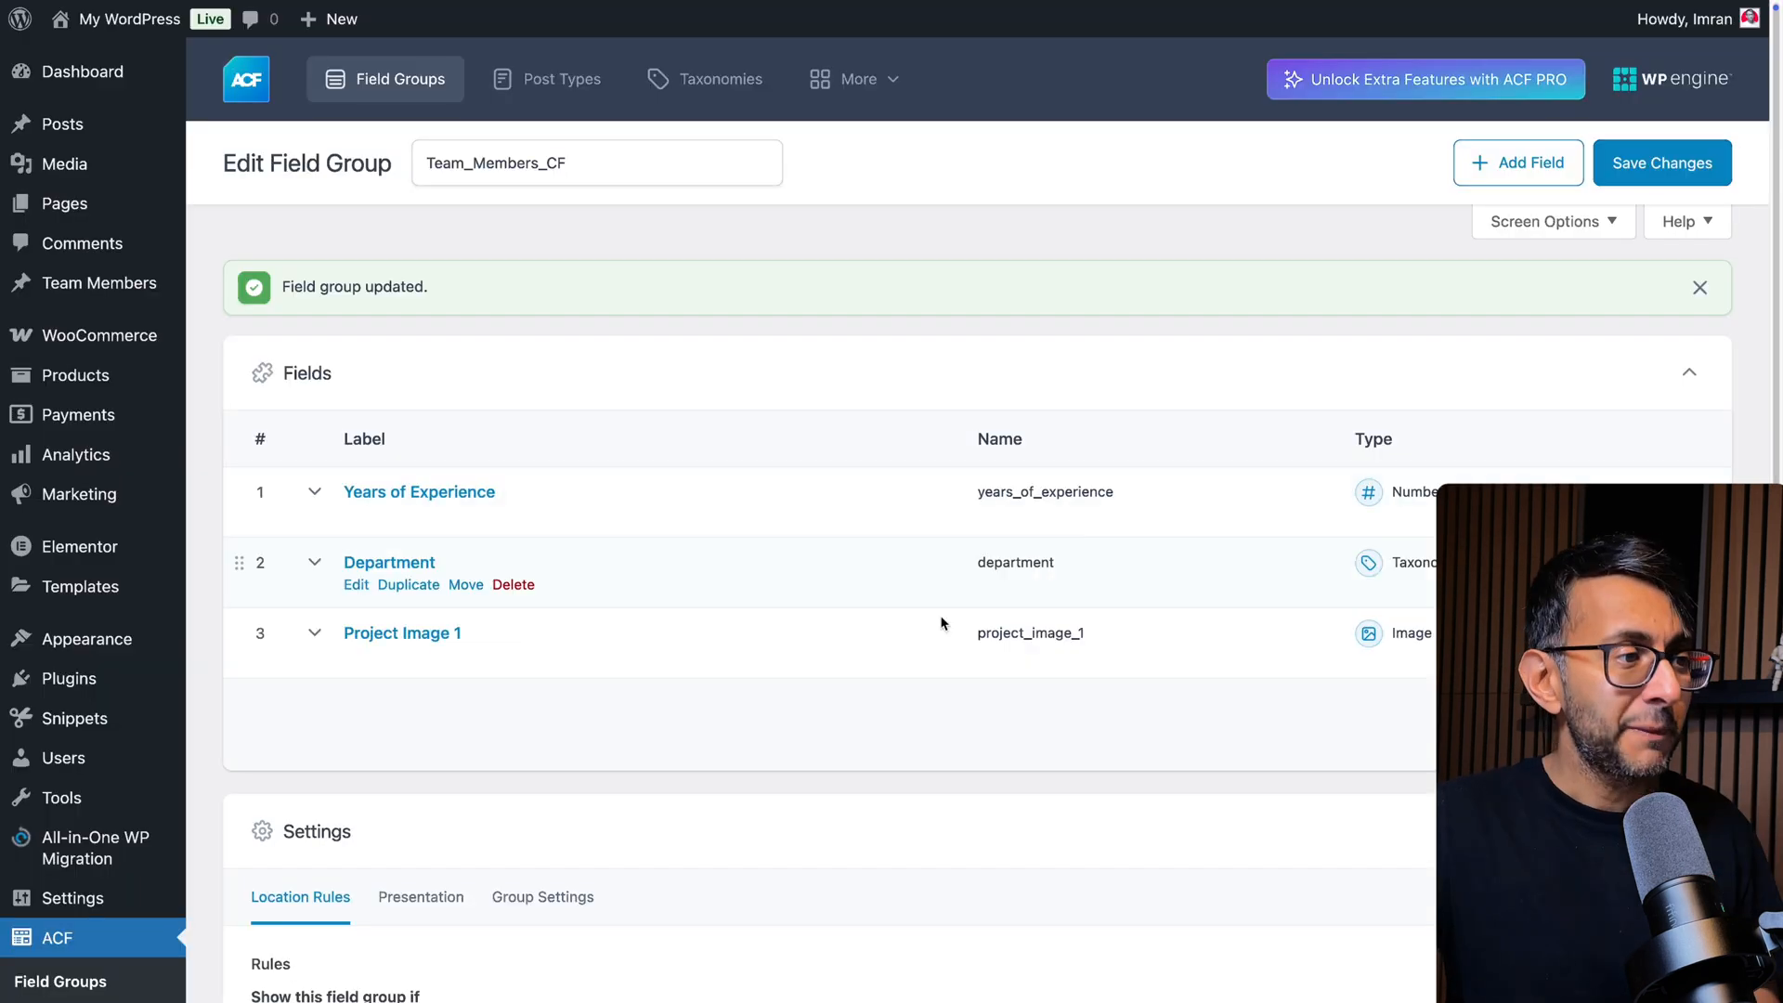
{"action": "mouse_move", "coordinate": [419, 491]}
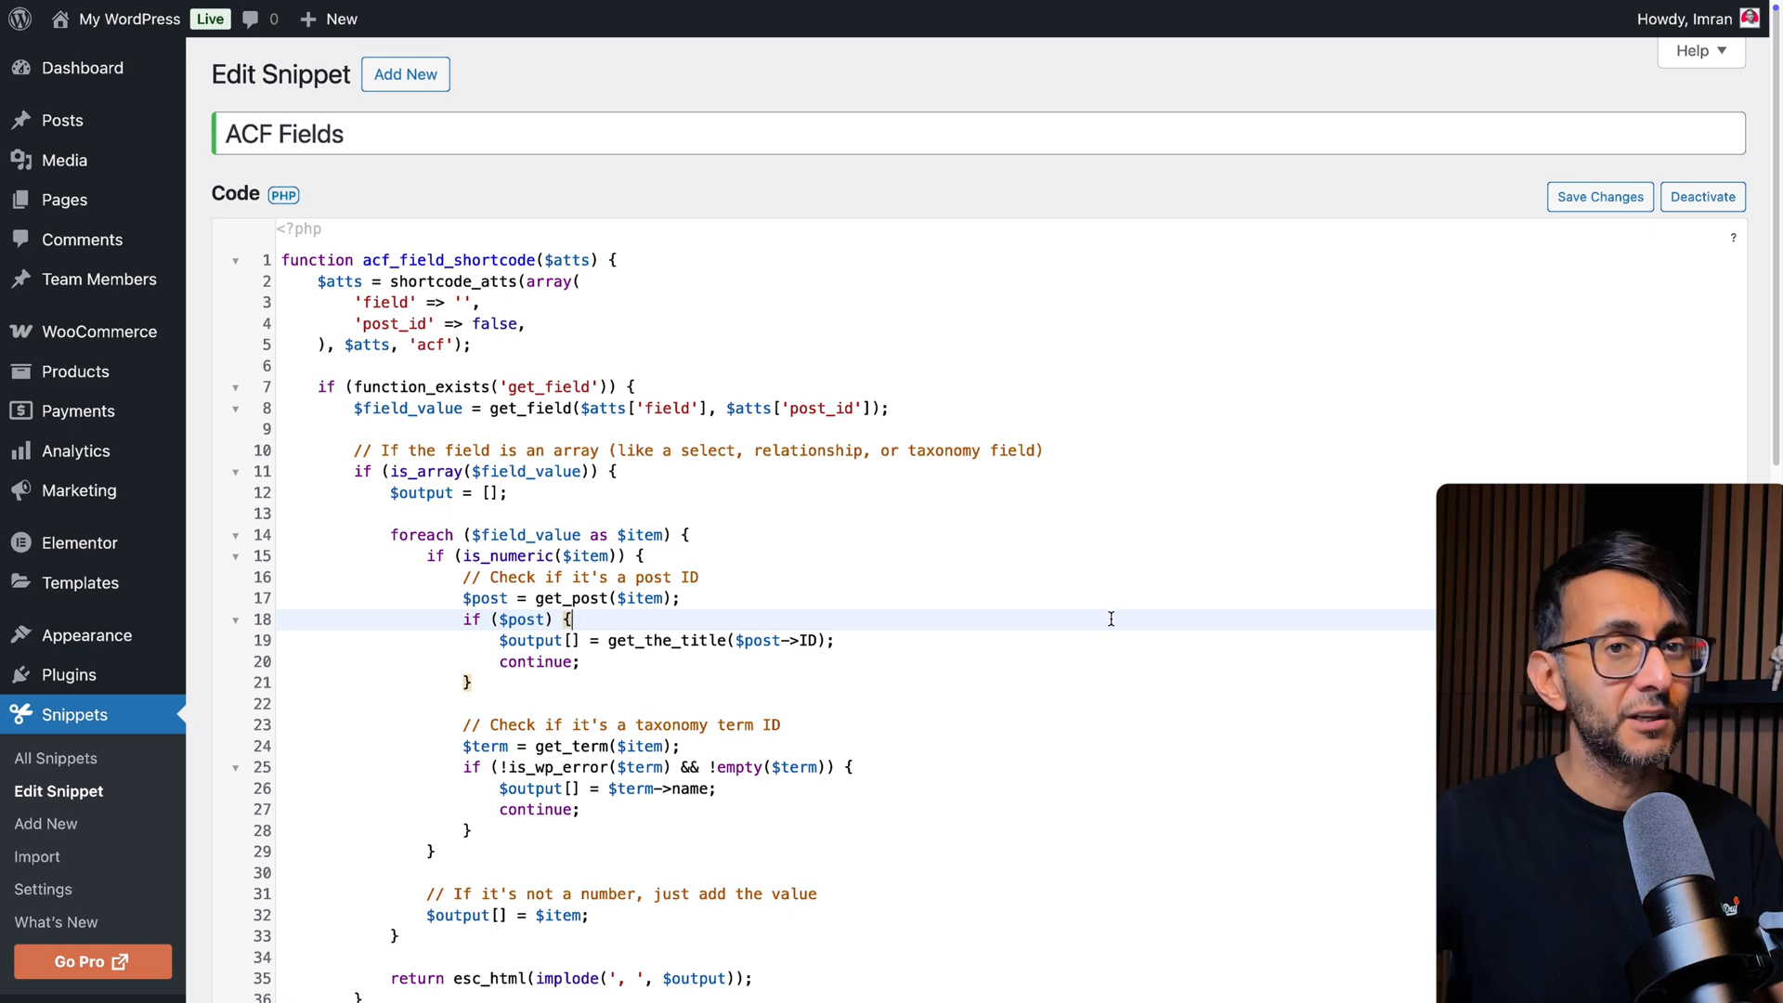
View the live Team Loop page showing departments and years for Caitlyn, Arcane and Jinx.
{"action": "left_click", "coordinate": [467, 22]}
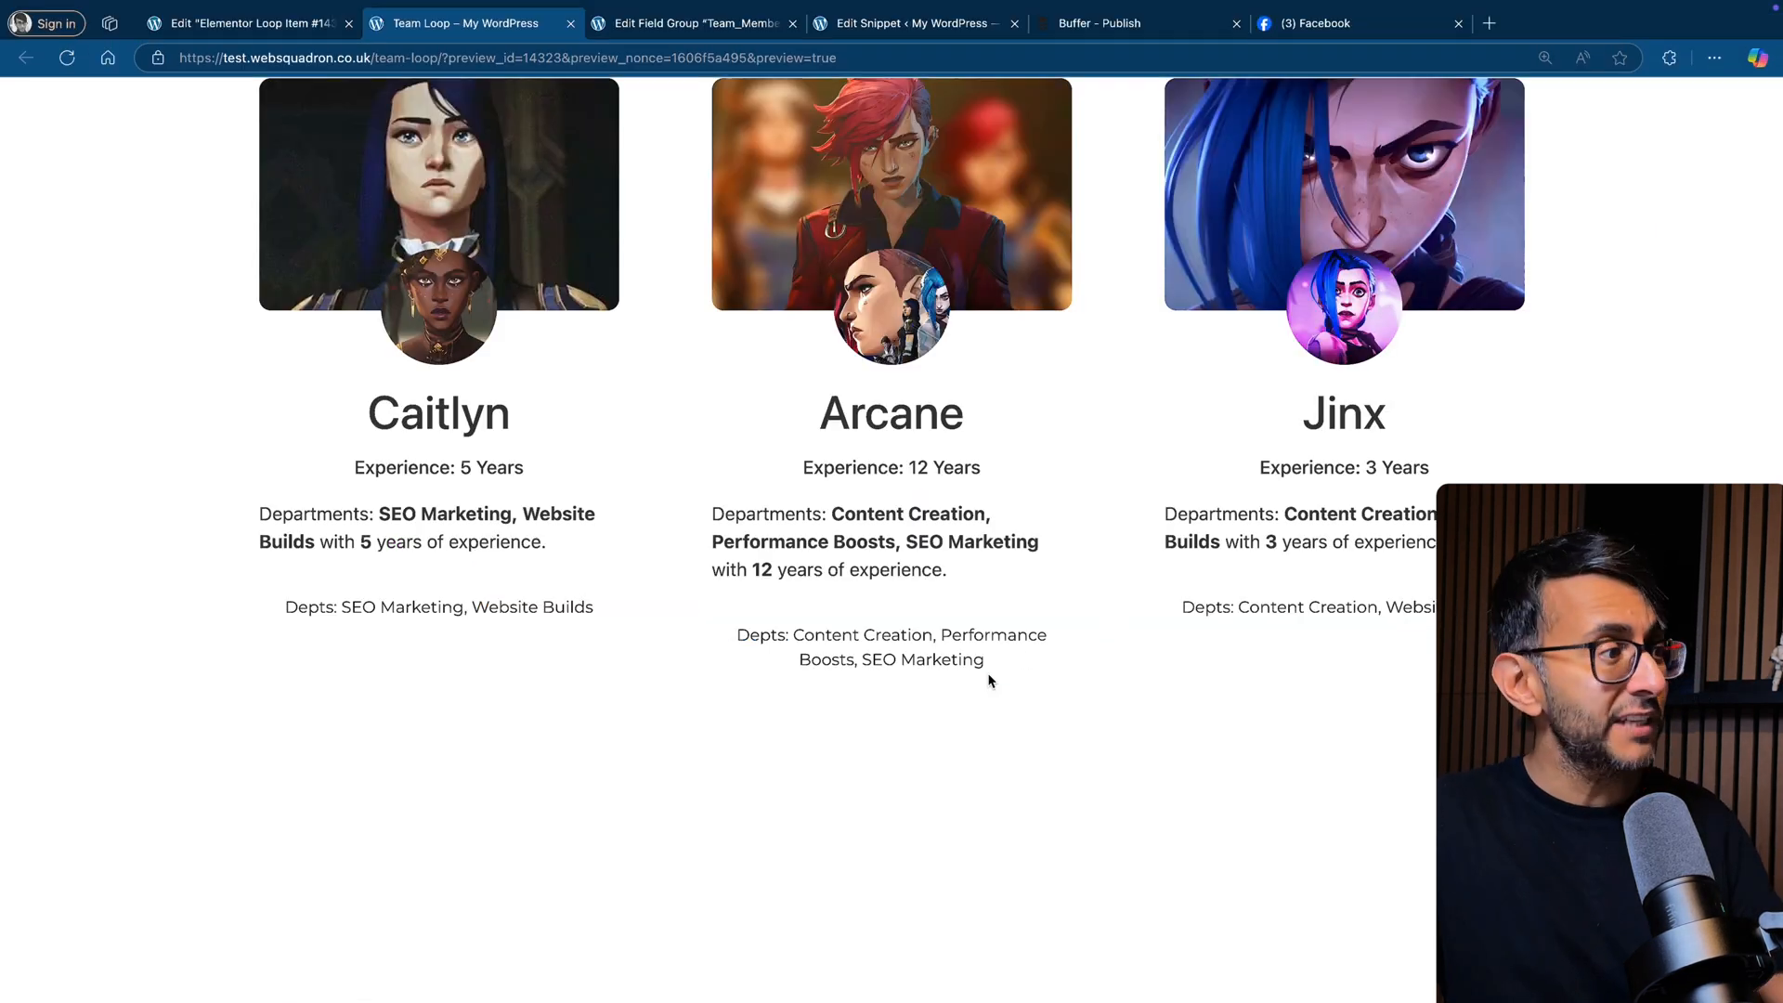